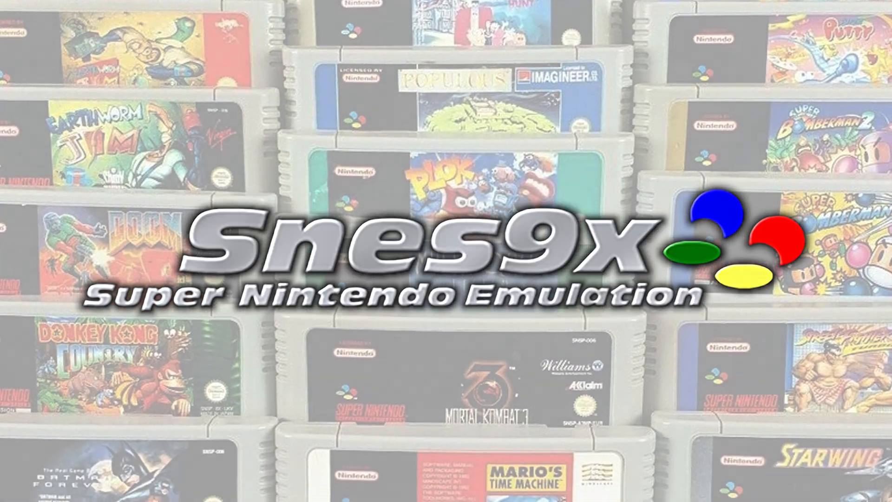
Step: Launch snes9x-x64 from the folder and show its Netplay menu
scroll("down", 3)
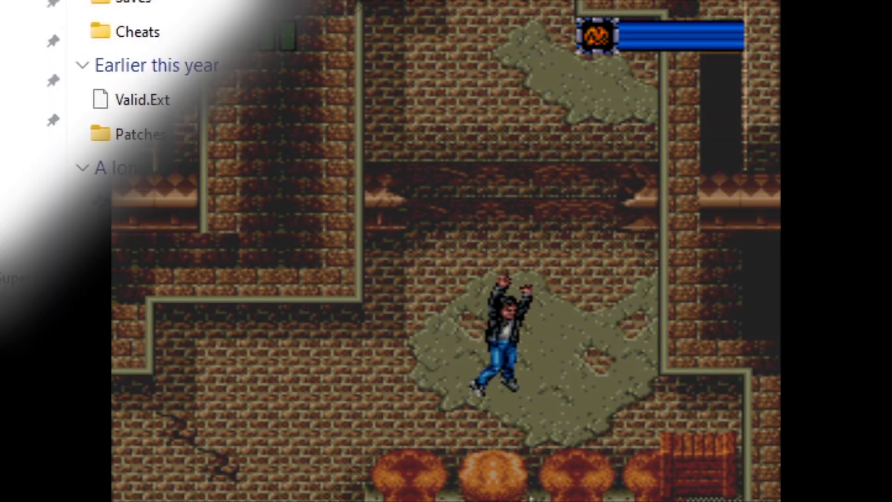
left_click(151, 202)
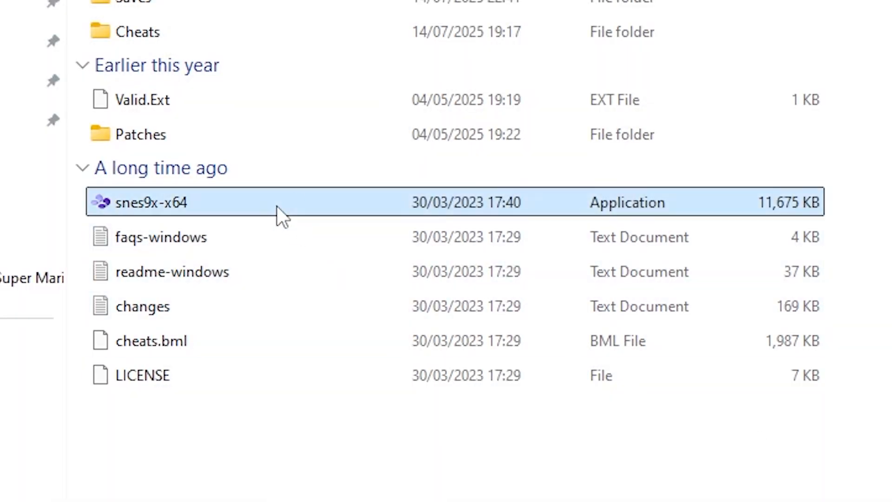
double_click(152, 202)
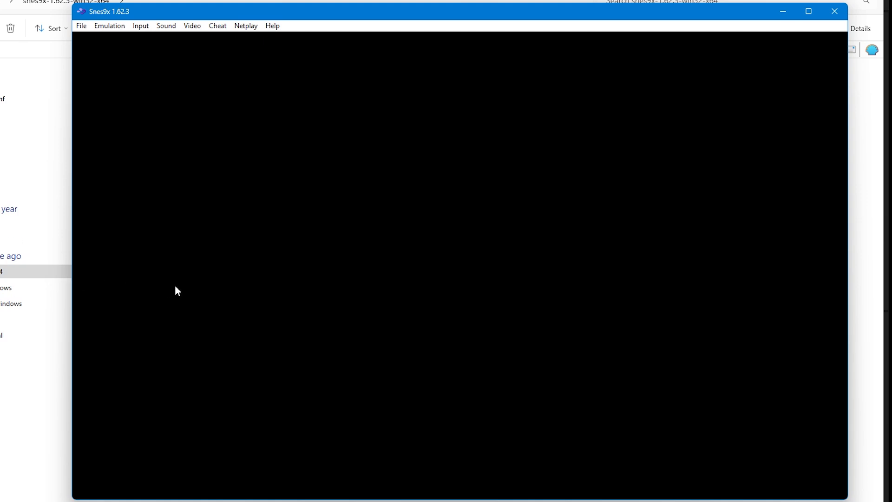
mouse_move(248, 36)
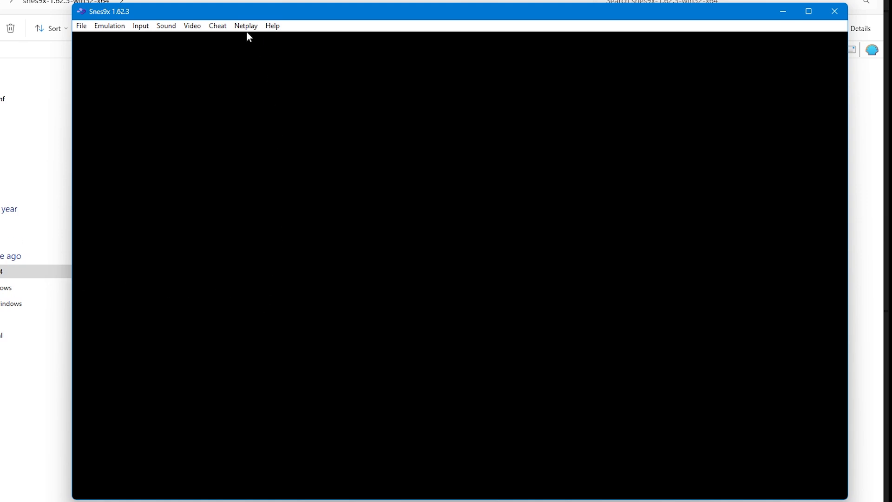
left_click(246, 25)
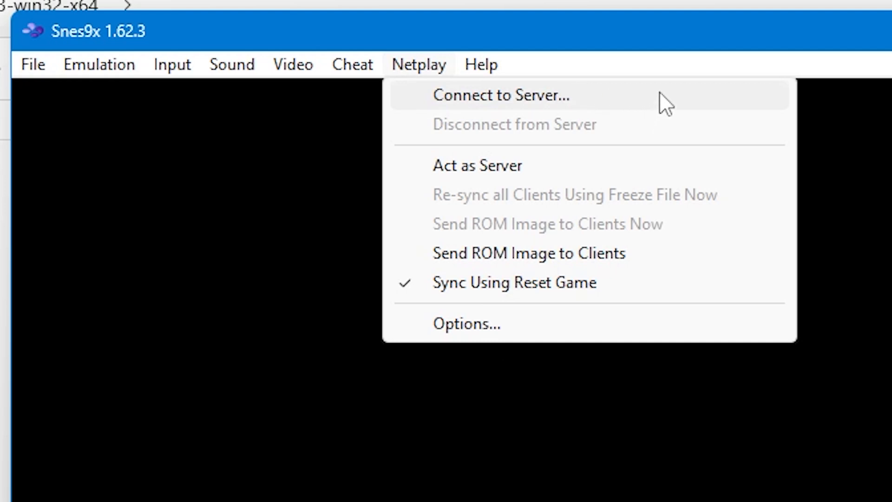
mouse_move(846, 80)
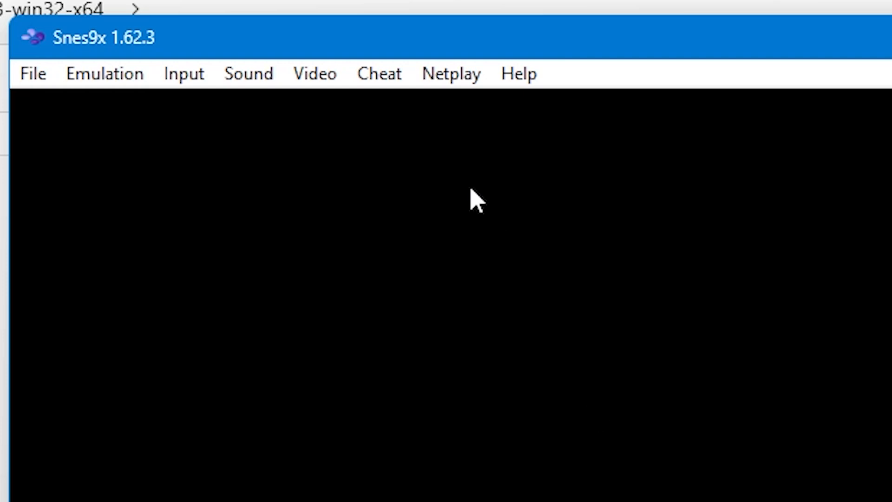
Step: Start hosting with Act as Server and dismiss the port 6096 host notice
left_click(450, 73)
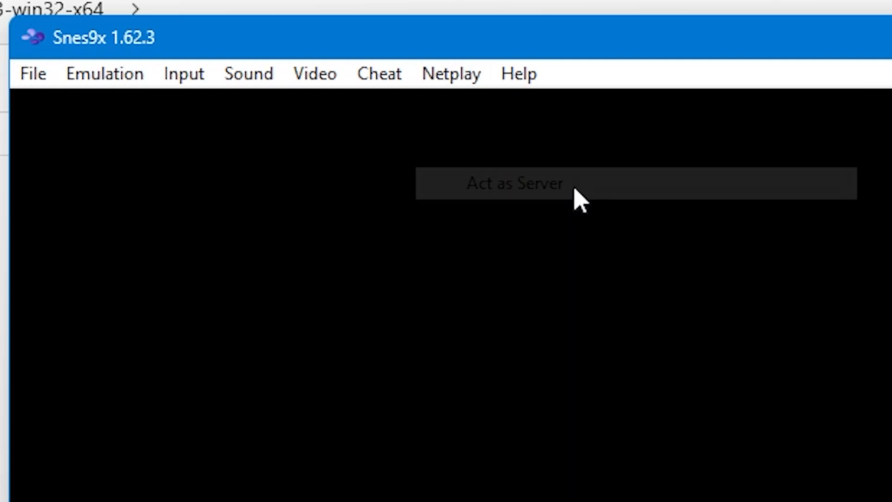
left_click(514, 183)
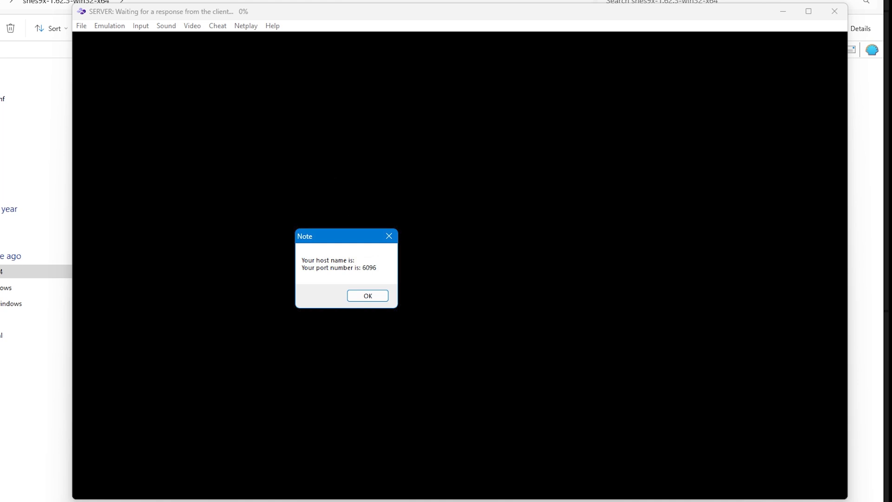
left_click(368, 296)
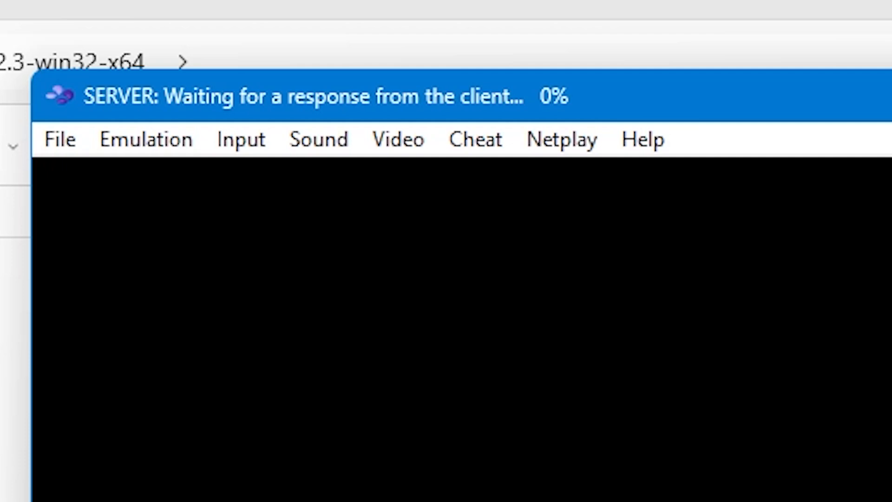
mouse_move(641, 253)
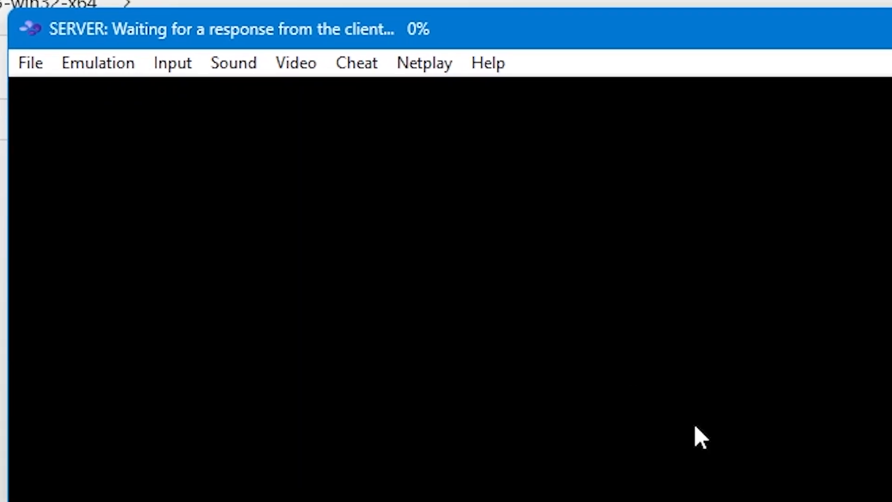
mouse_move(423, 62)
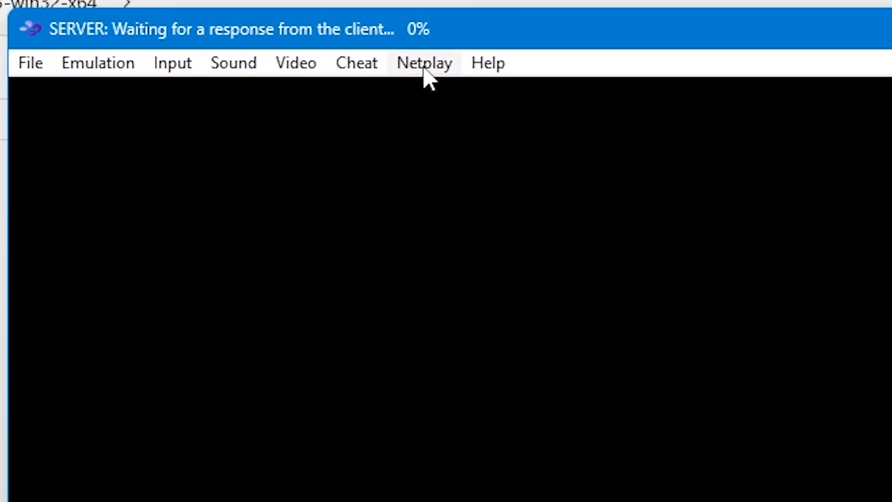
Step: Uncheck Act as Server in the Netplay menu and reopen the menu
left_click(423, 63)
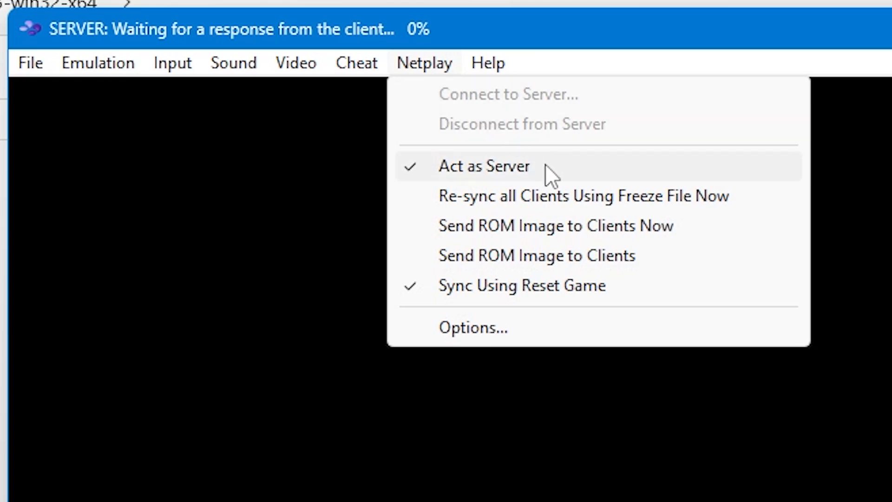
mouse_move(554, 180)
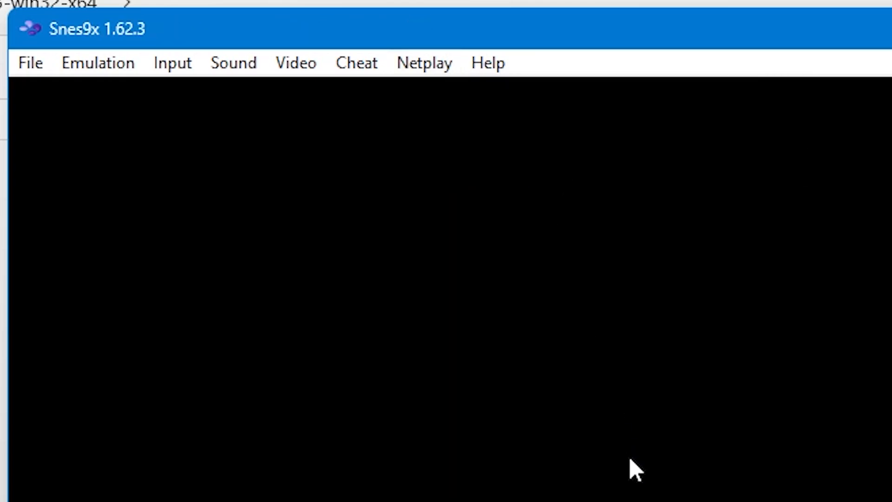
mouse_move(444, 88)
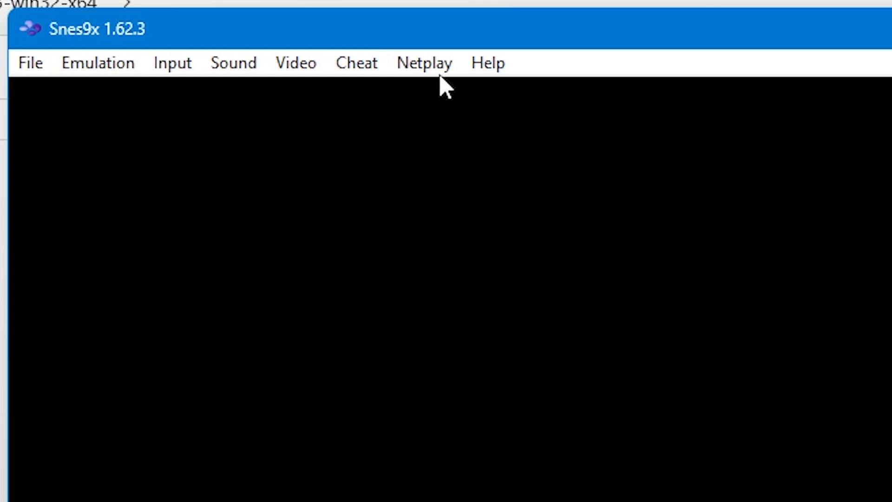
left_click(424, 63)
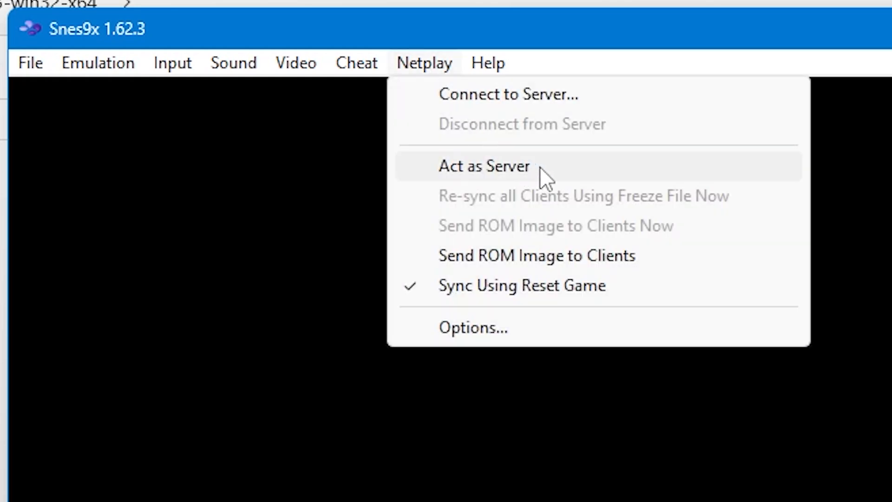
left_click(484, 165)
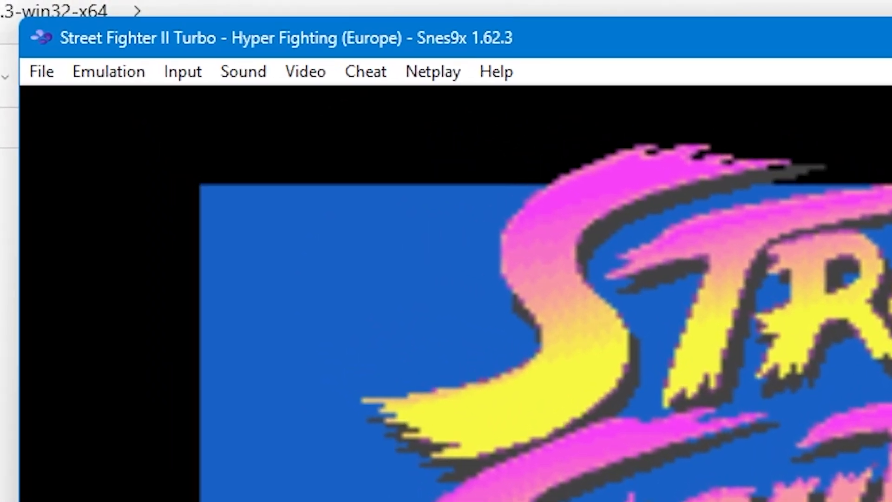
Step: Connect to server 'type in information given' on port 6096
left_click(433, 71)
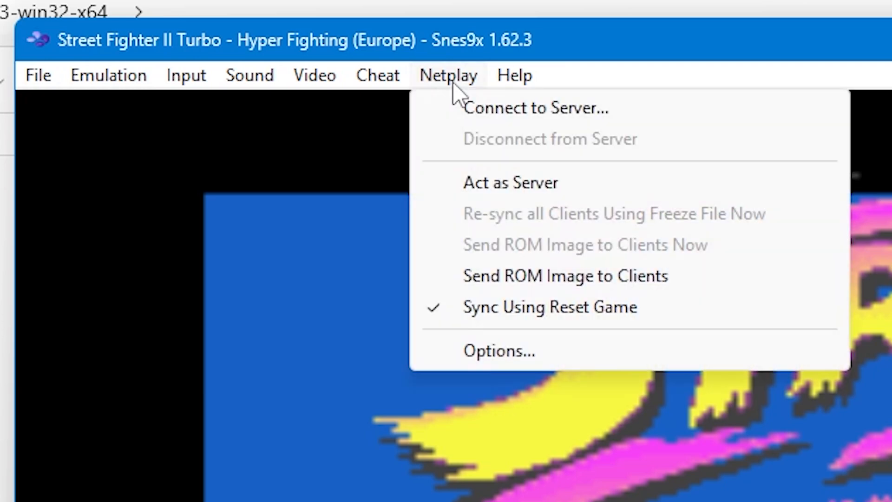
left_click(535, 108)
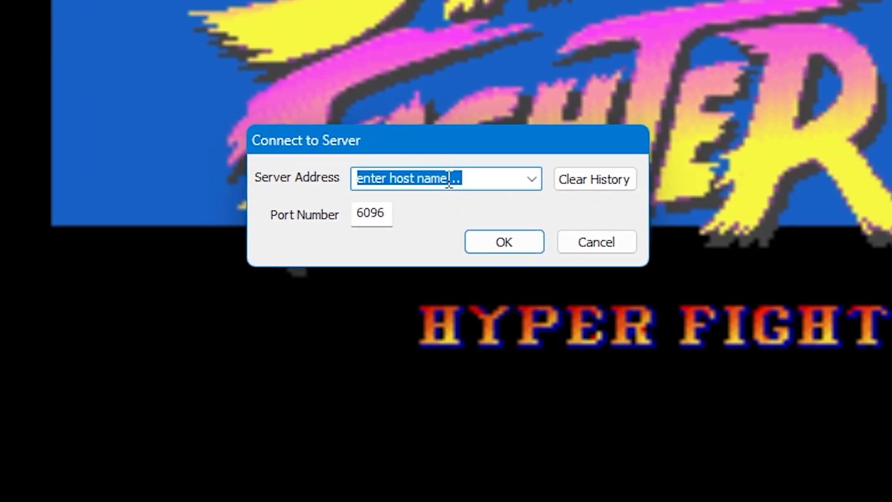
type("type in")
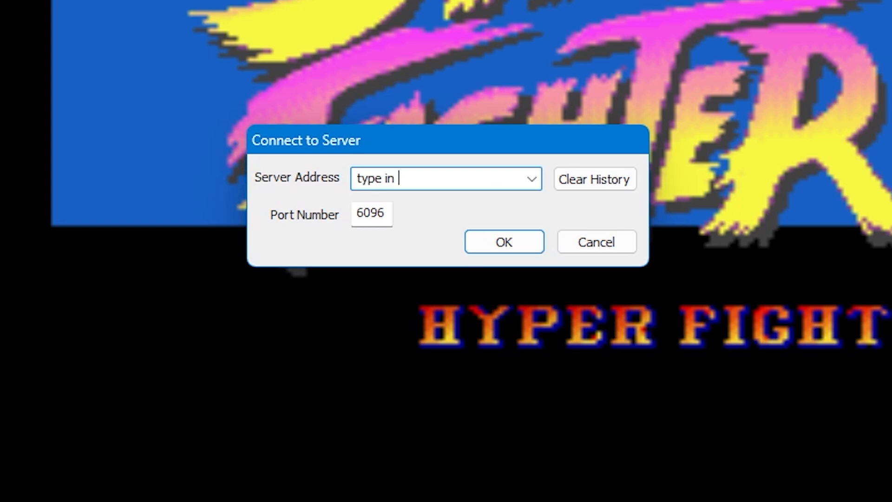
type("informatio")
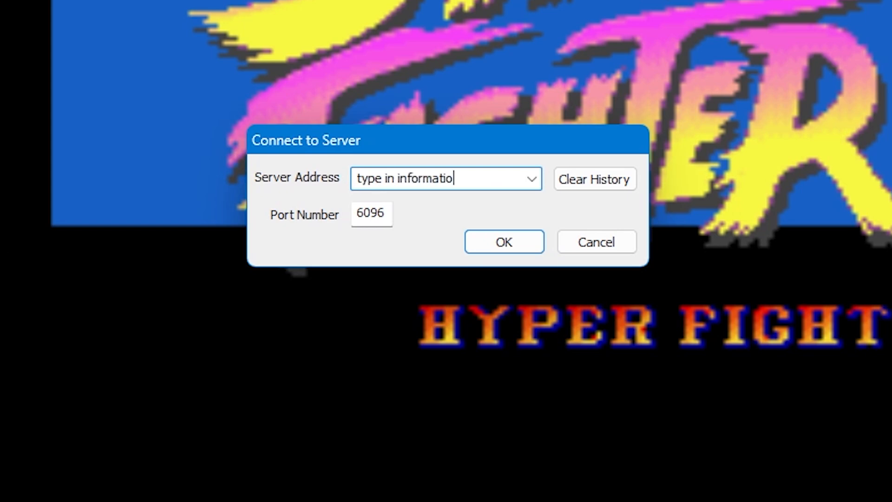
type("given")
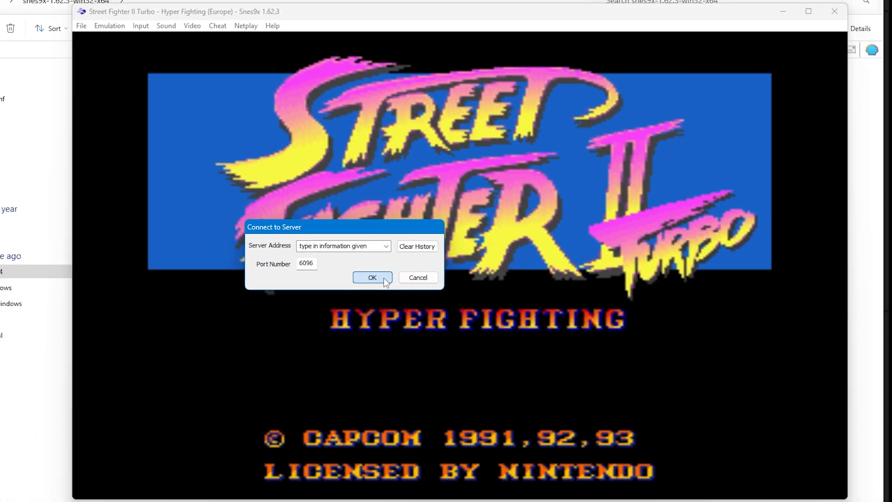
left_click(373, 277)
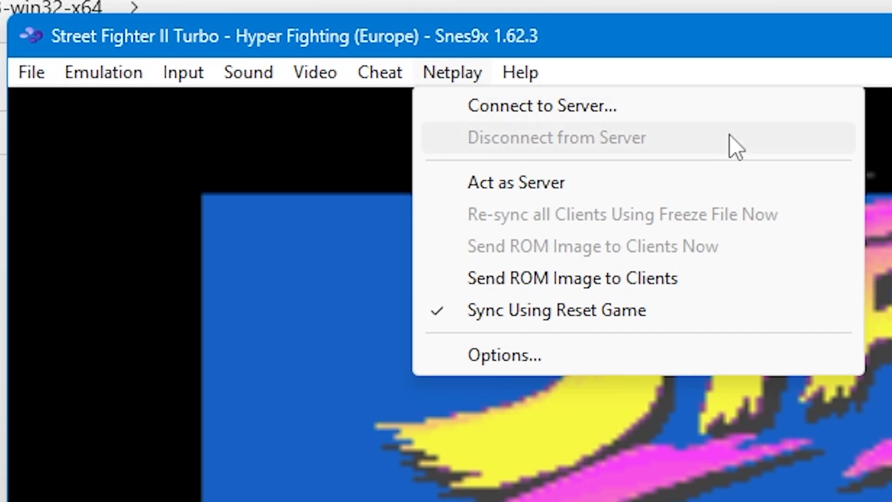
mouse_move(759, 139)
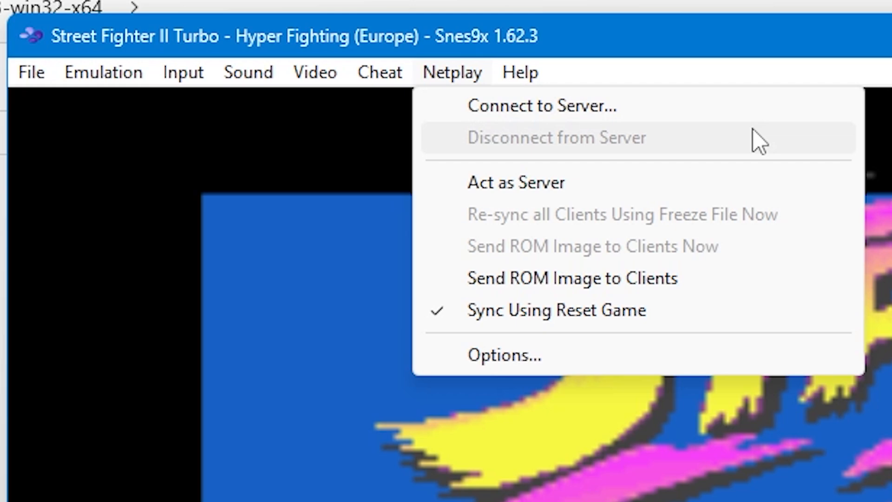
mouse_move(740, 128)
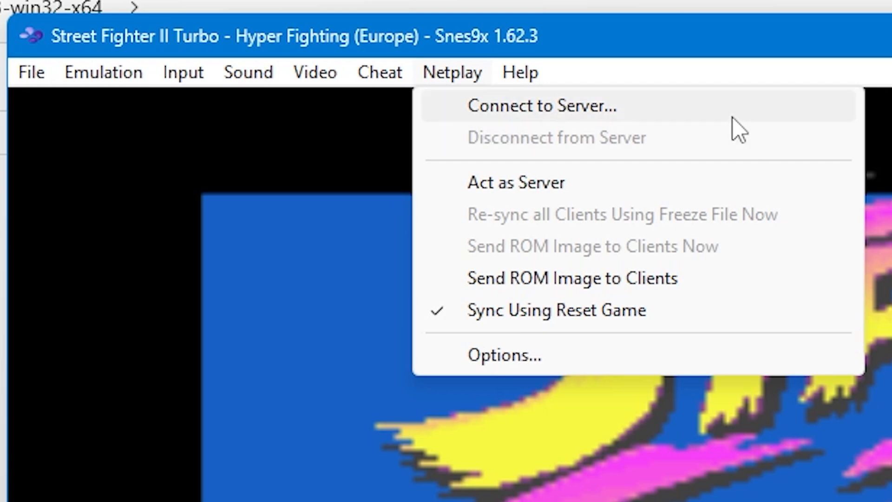
mouse_move(695, 124)
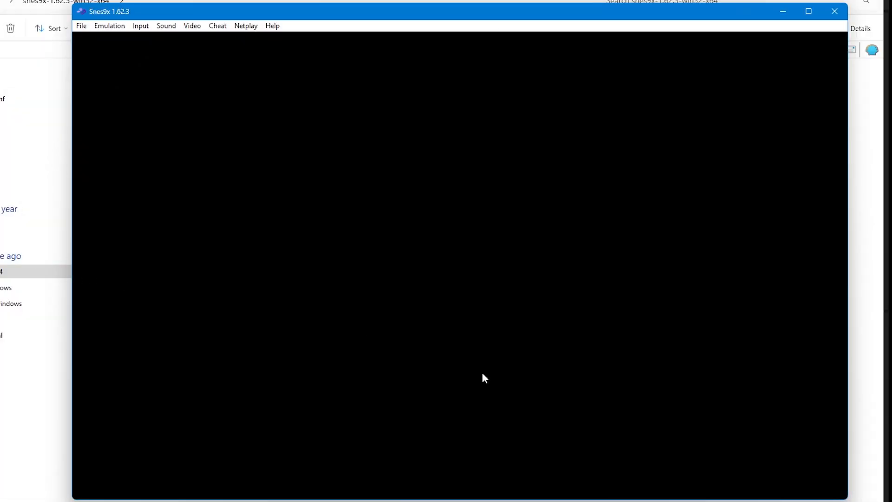
mouse_move(332, 146)
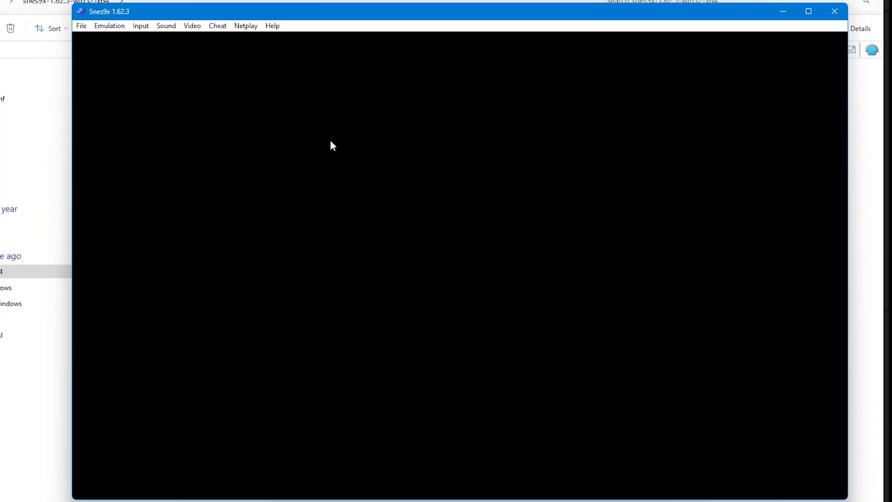
Step: Enable 'Send ROM Image to Client on Connect' in Netplay Options and save
left_click(246, 26)
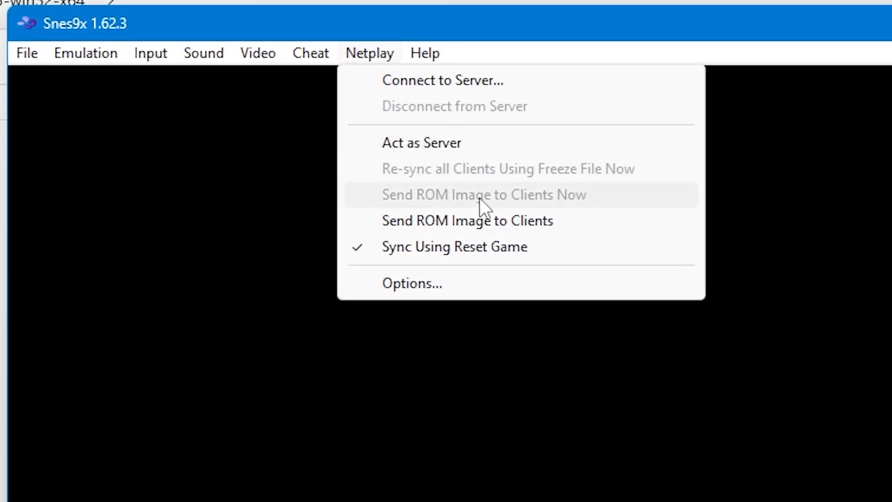
left_click(412, 283)
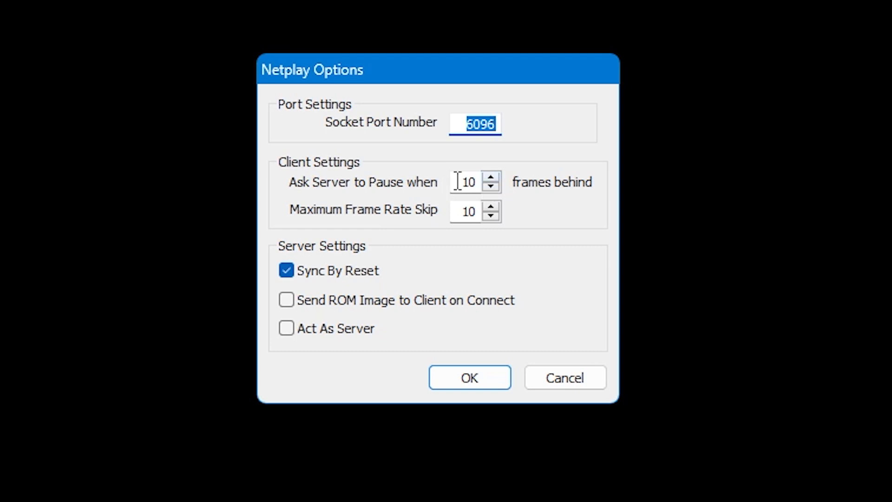
left_click(492, 186)
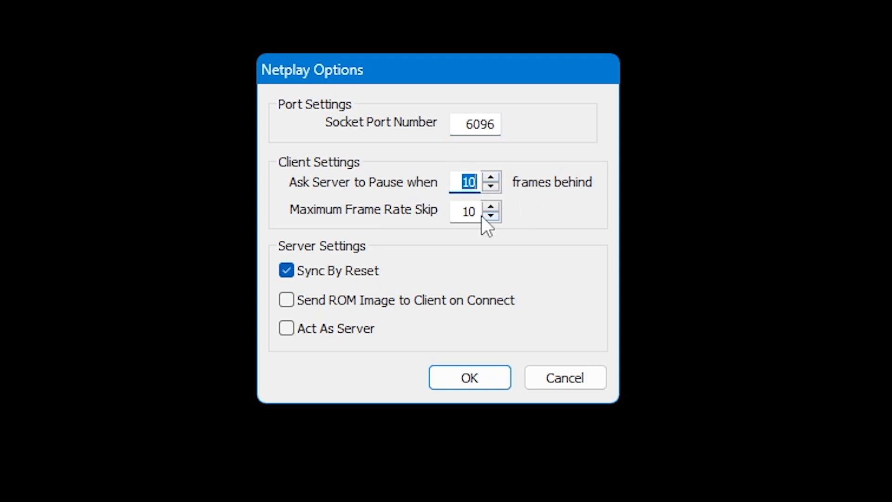
left_click(287, 299)
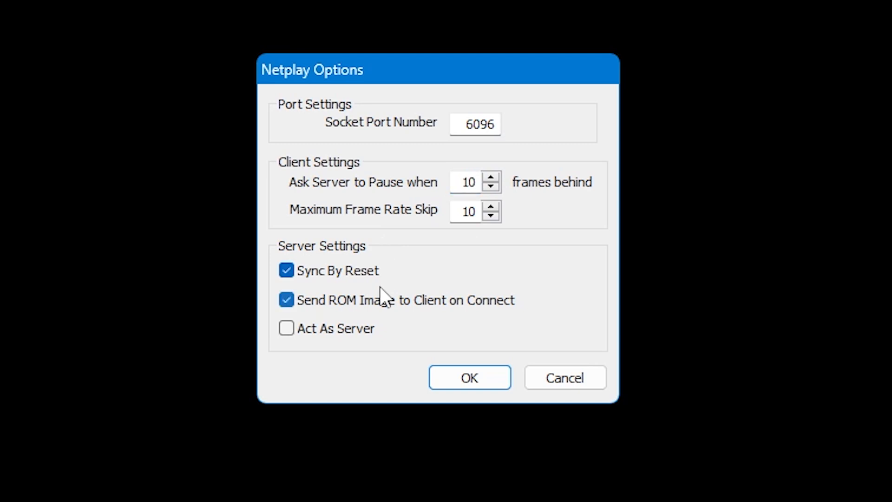
left_click(287, 300)
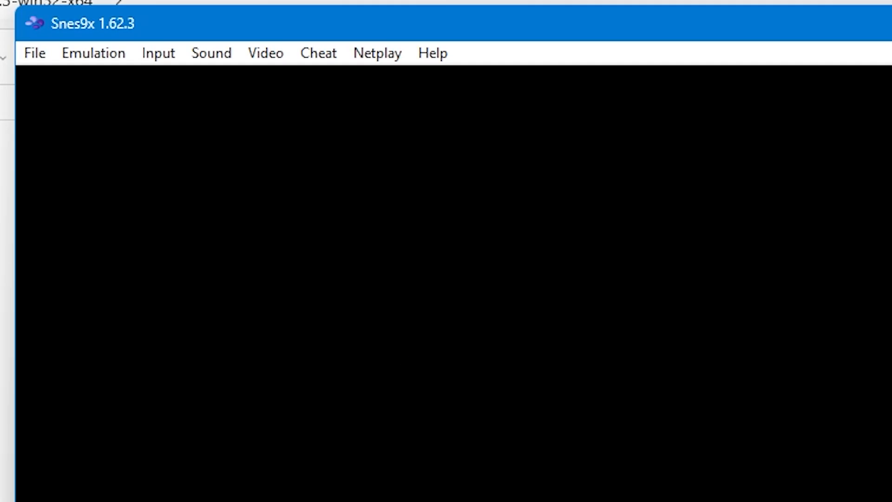
Step: Show the Netplay menu with 'Send ROM Image to Clients' visible
left_click(376, 53)
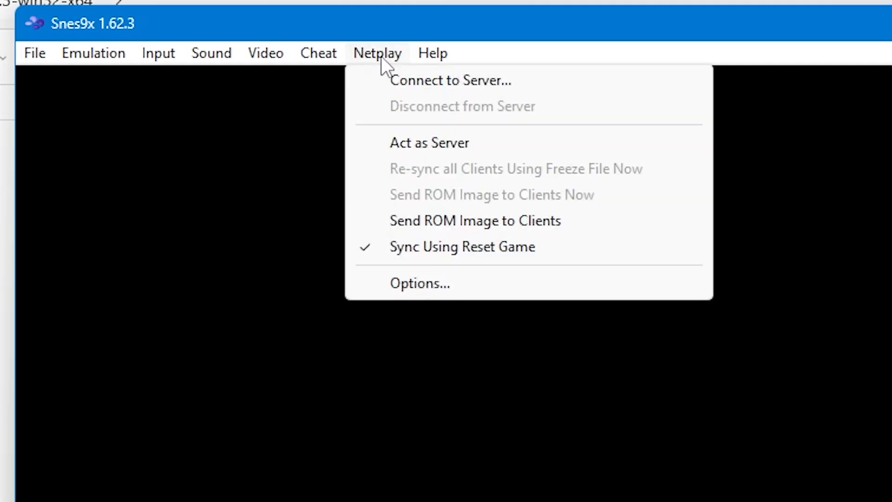
mouse_move(586, 234)
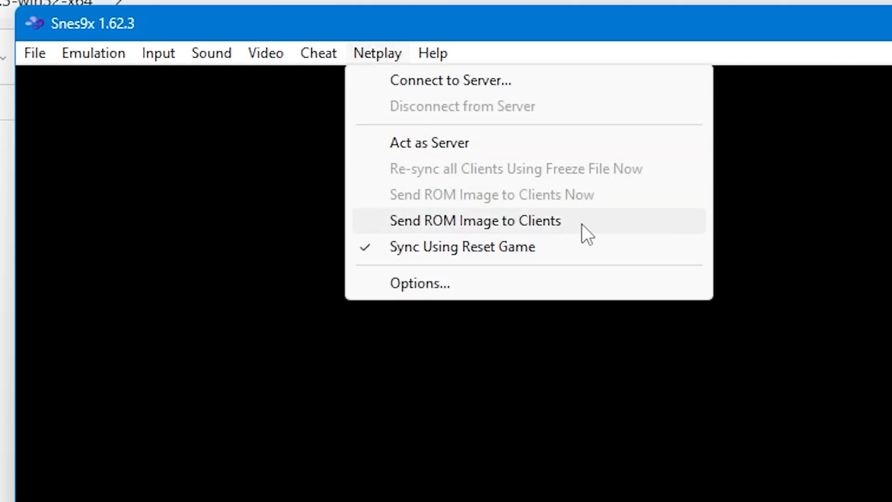